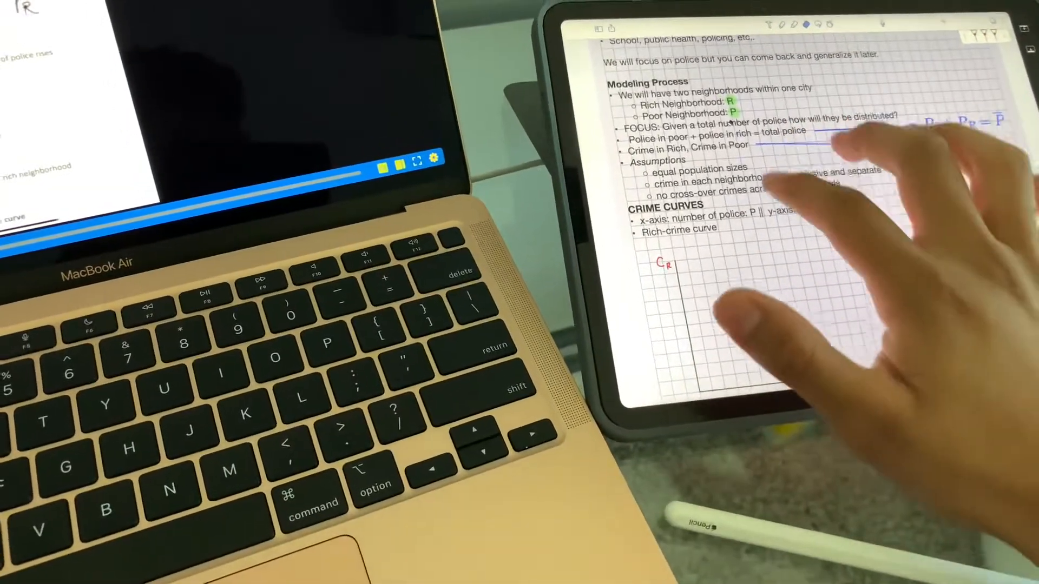
{"action": "scroll", "scroll_direction": "down", "scroll_amount": 3}
{"action": "type", "text": "bmnbmnbmnb"}
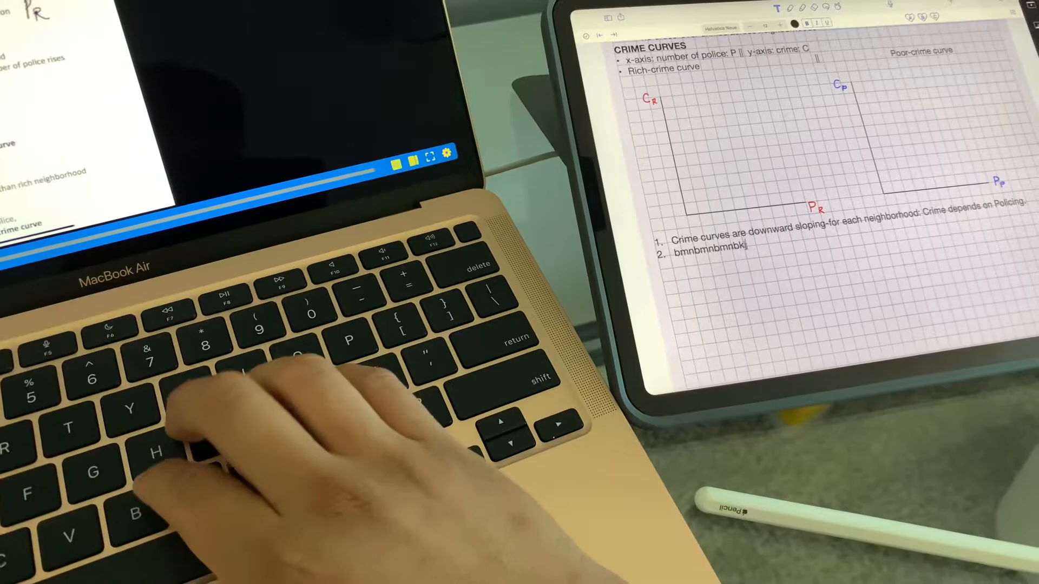
{"action": "type", "text": "kjhkkjhkjhkjhkjhkjhkjhkjhkjh"}
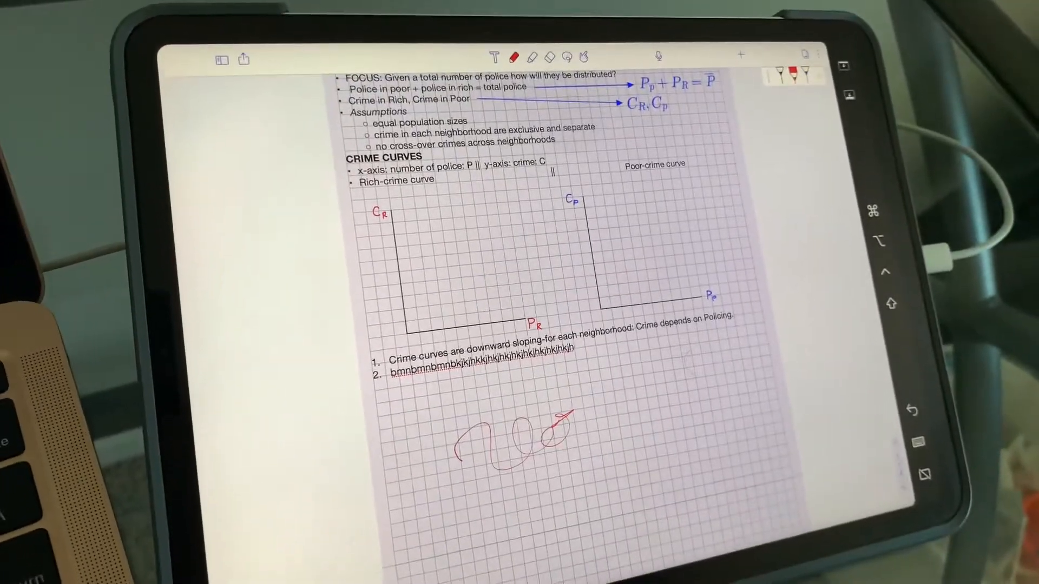
{"action": "scroll", "scroll_direction": "down", "scroll_amount": 3}
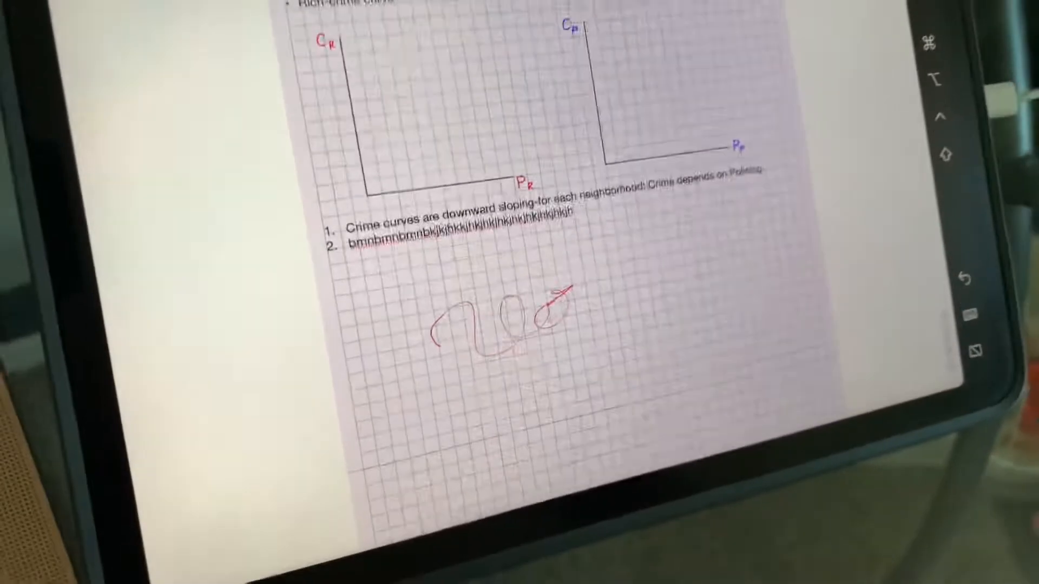